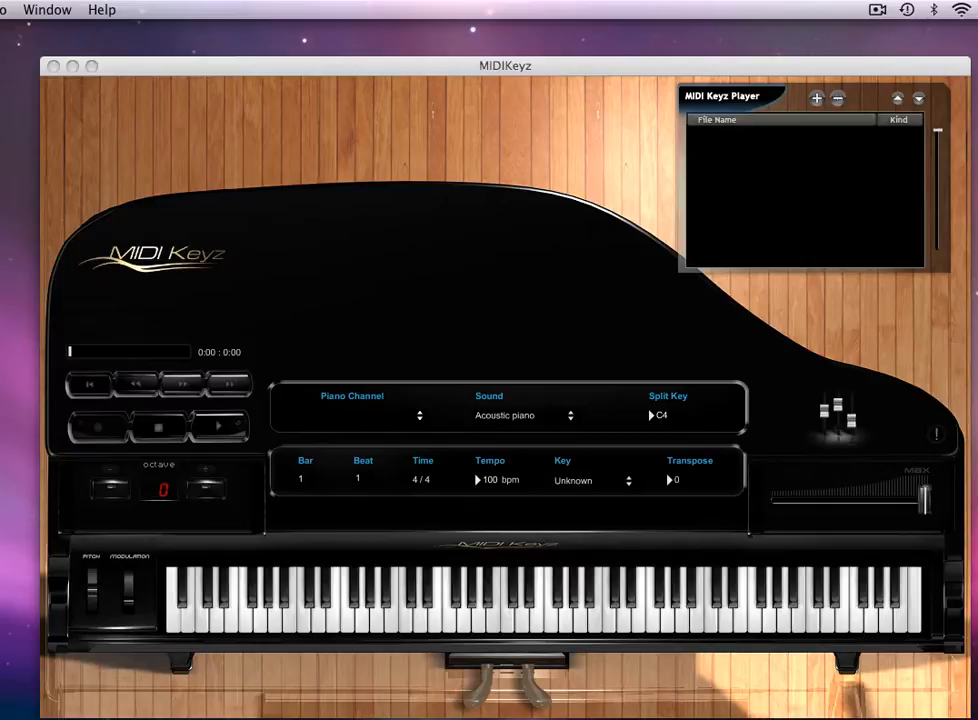
Step: Add the rock_it MIDI file to the MIDI Keyz Player playlist
click(819, 97)
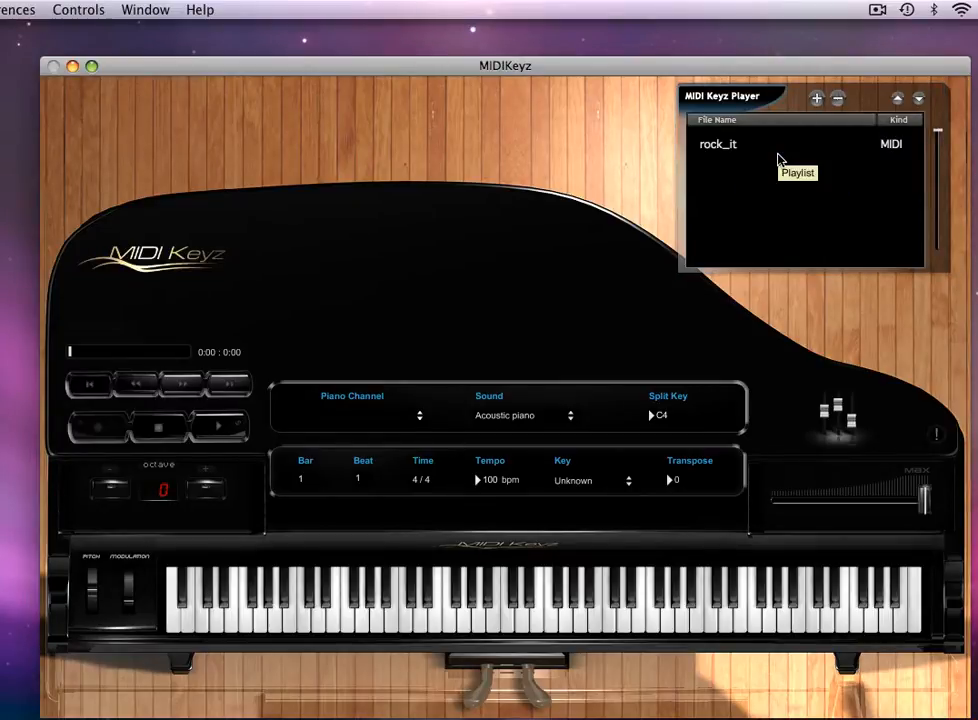
mouse_move(738, 150)
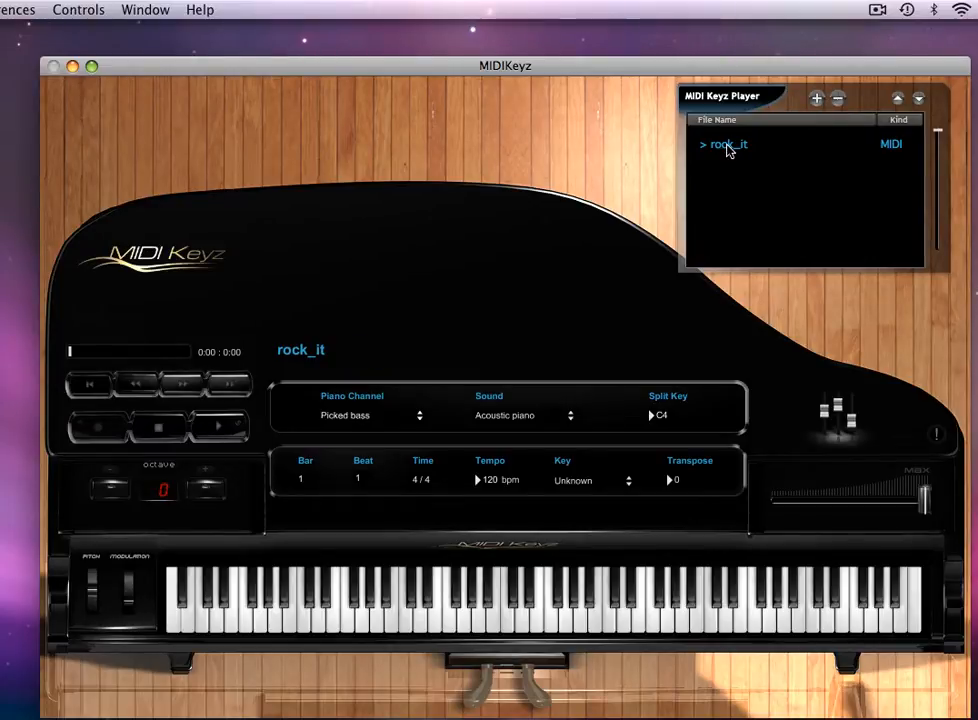
Step: Start playback of rock_it
click(218, 425)
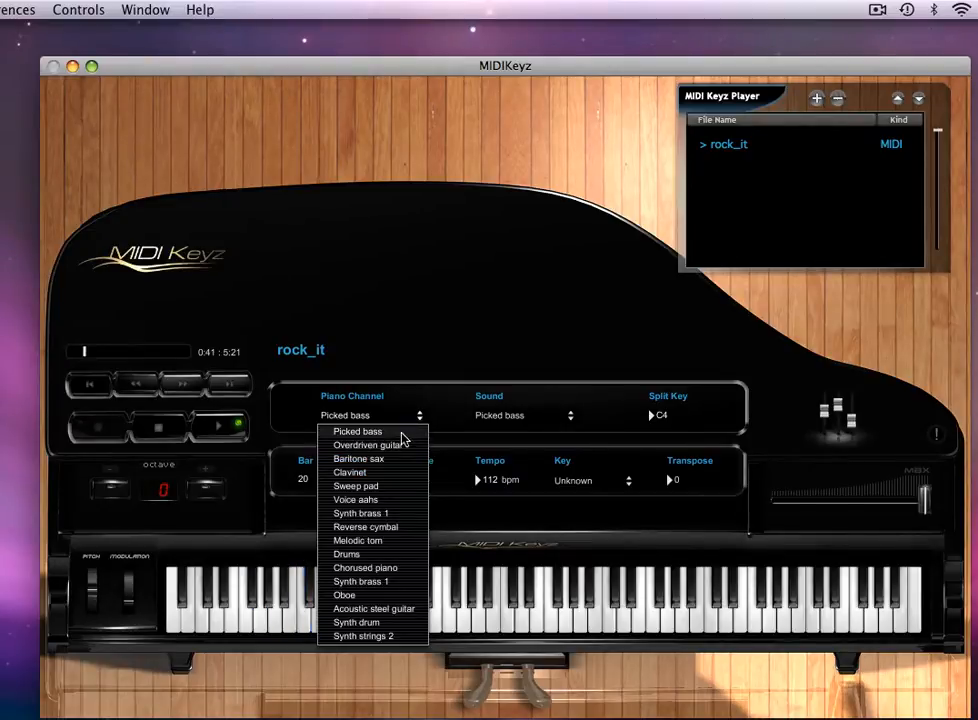
Step: Switch the piano channel to Synth drum, then to Synth brass 1
click(372, 445)
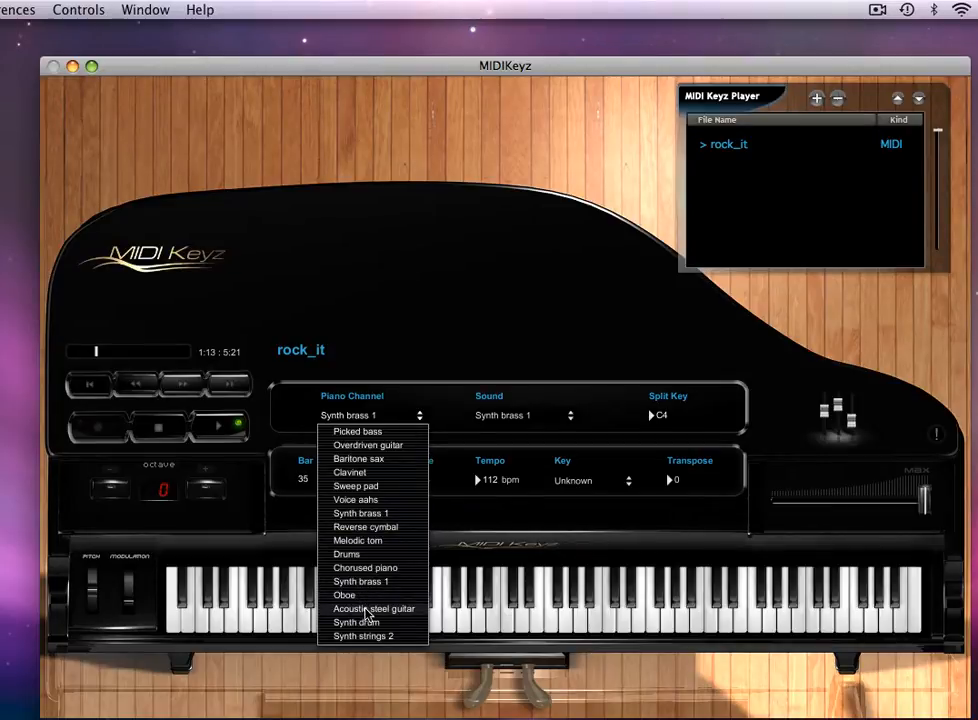
click(348, 627)
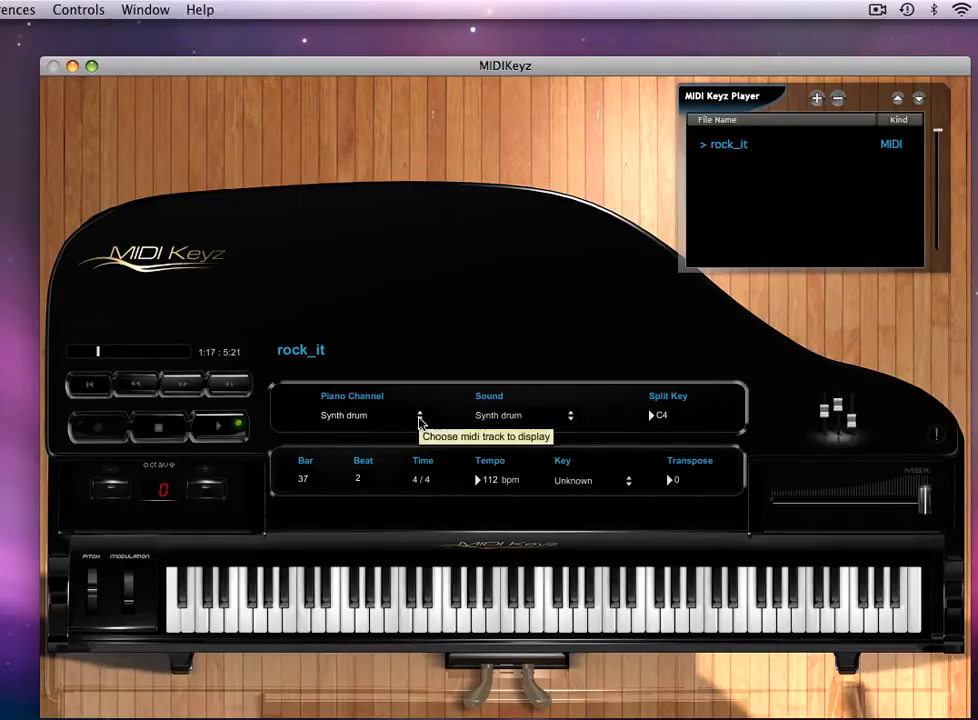
click(419, 416)
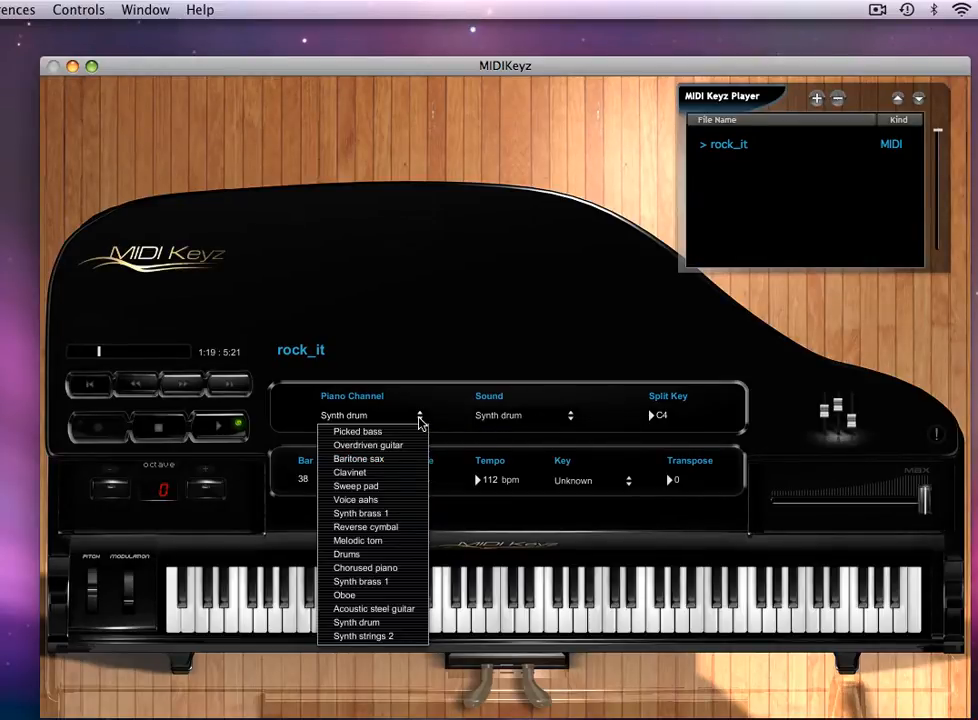
click(354, 486)
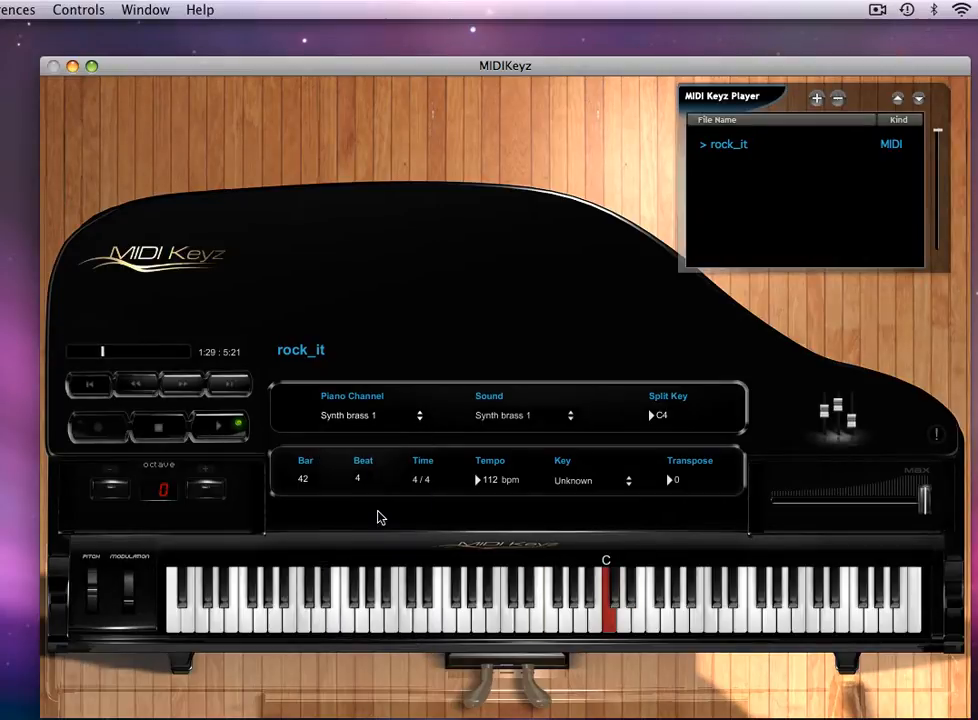
Step: Stop rock_it, resetting the counter to the start
click(158, 426)
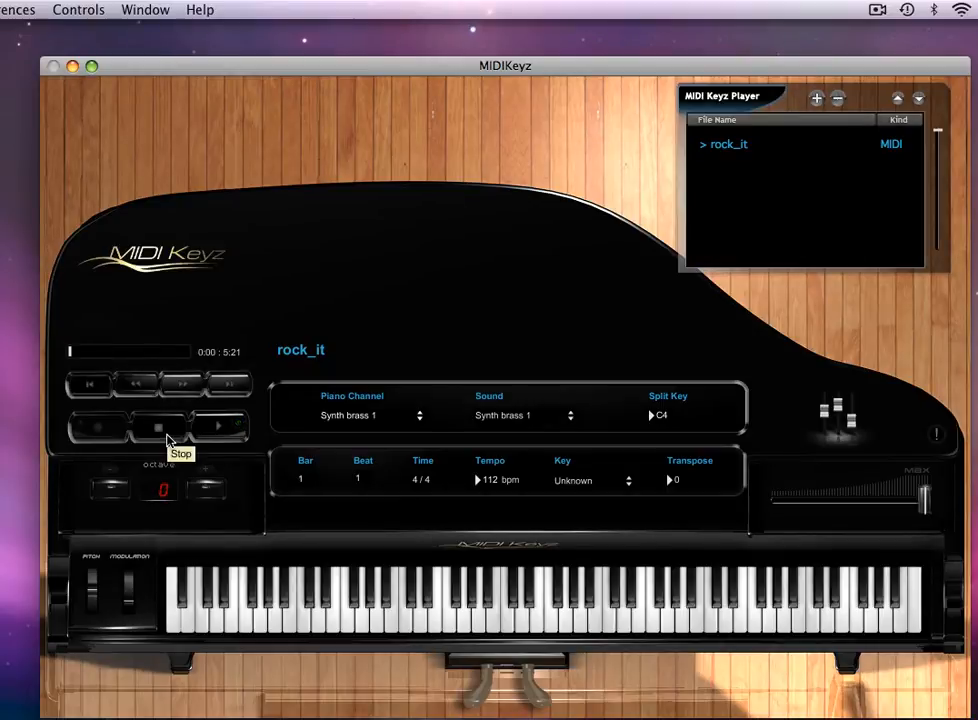
mouse_move(395, 384)
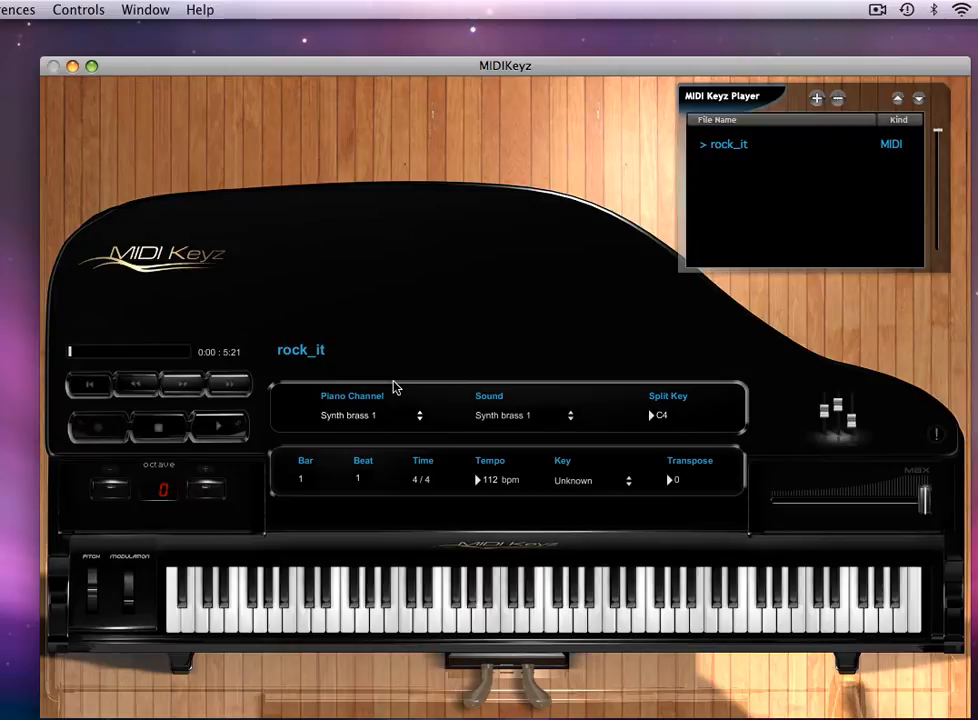
mouse_move(450, 604)
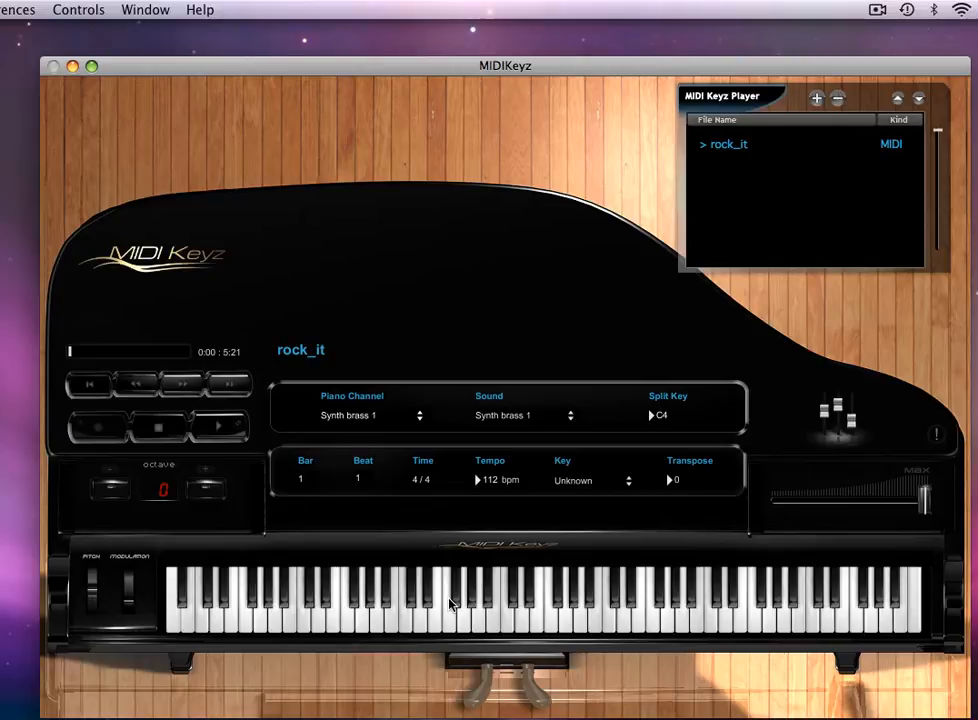
mouse_move(385, 448)
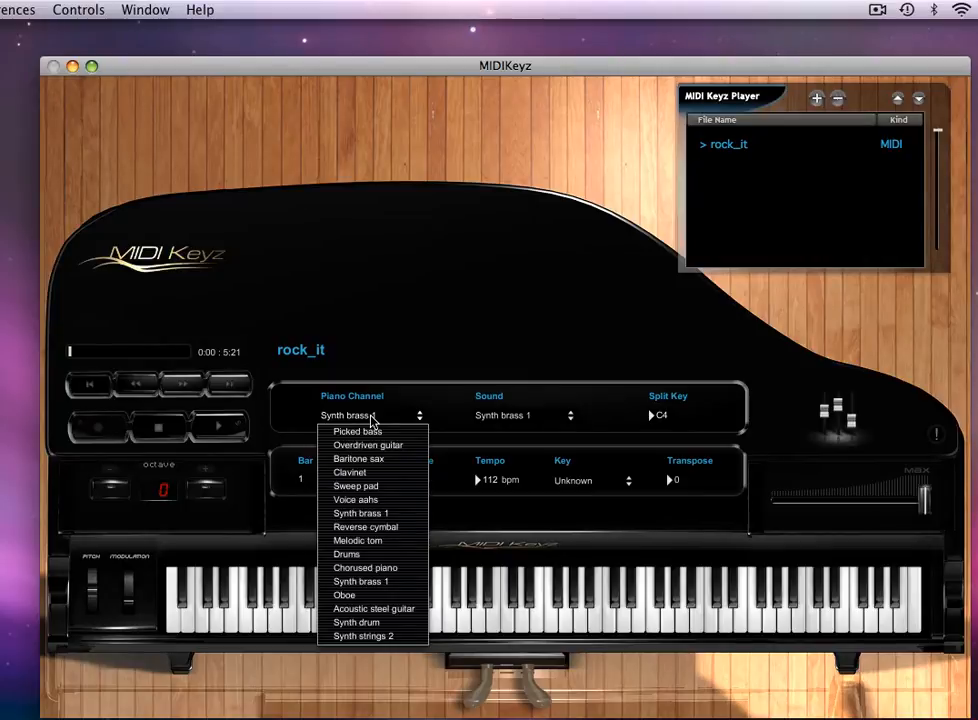
Step: Set the piano channel to the Picked bass track
click(357, 432)
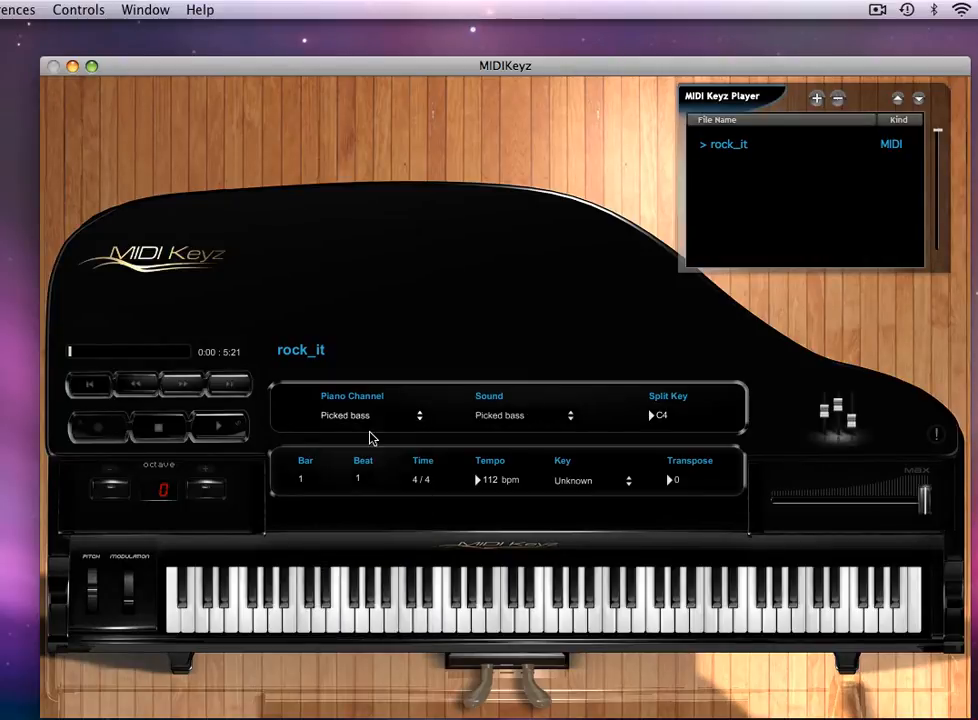
mouse_move(382, 448)
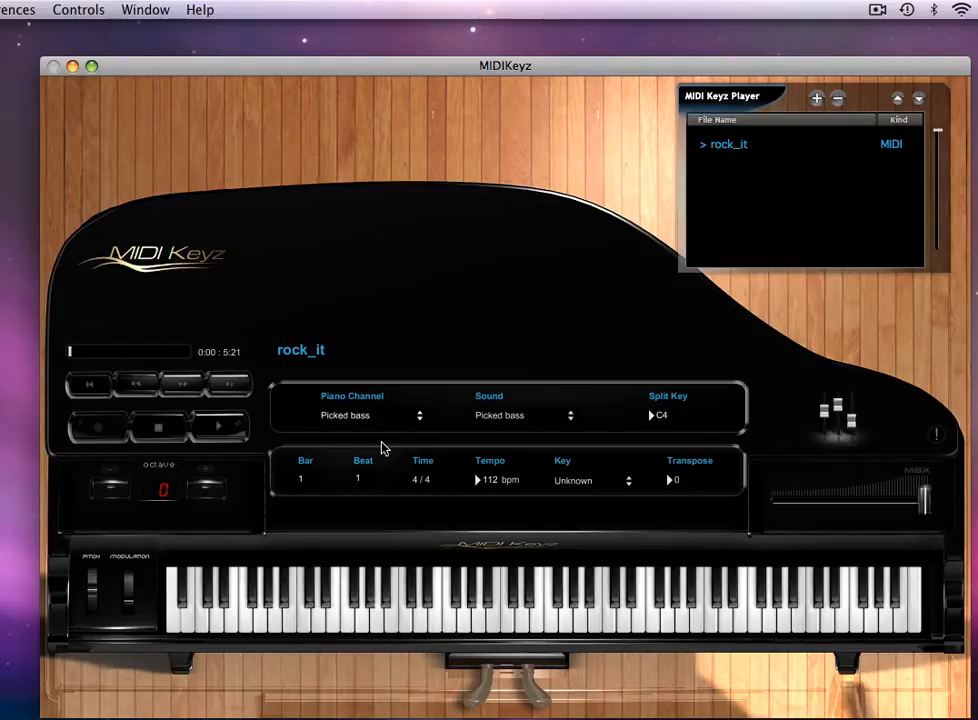
mouse_move(512, 422)
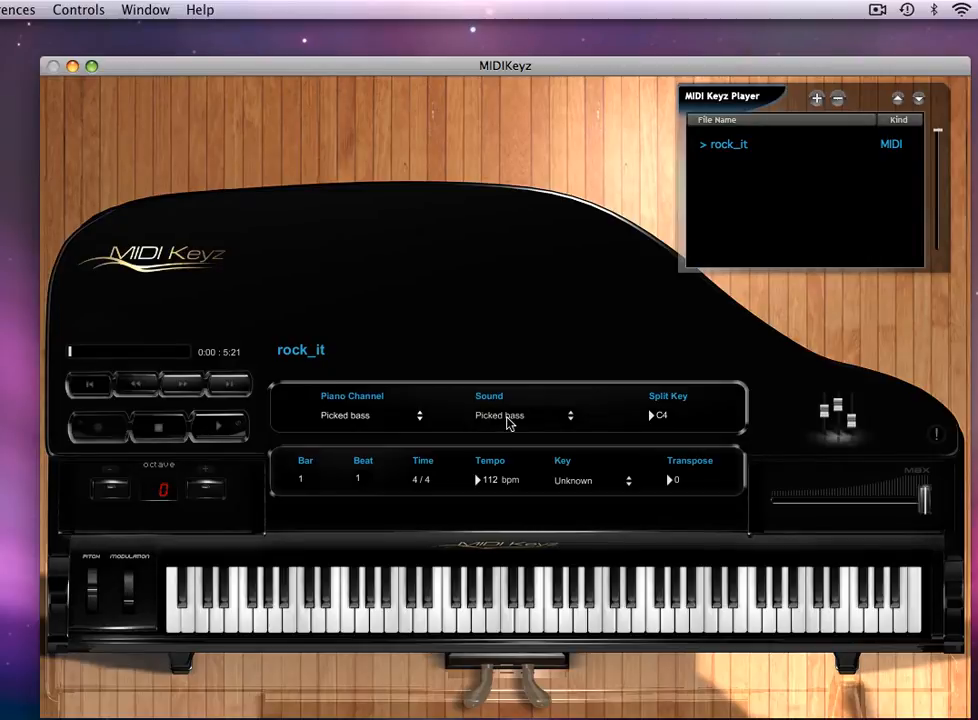
mouse_move(503, 415)
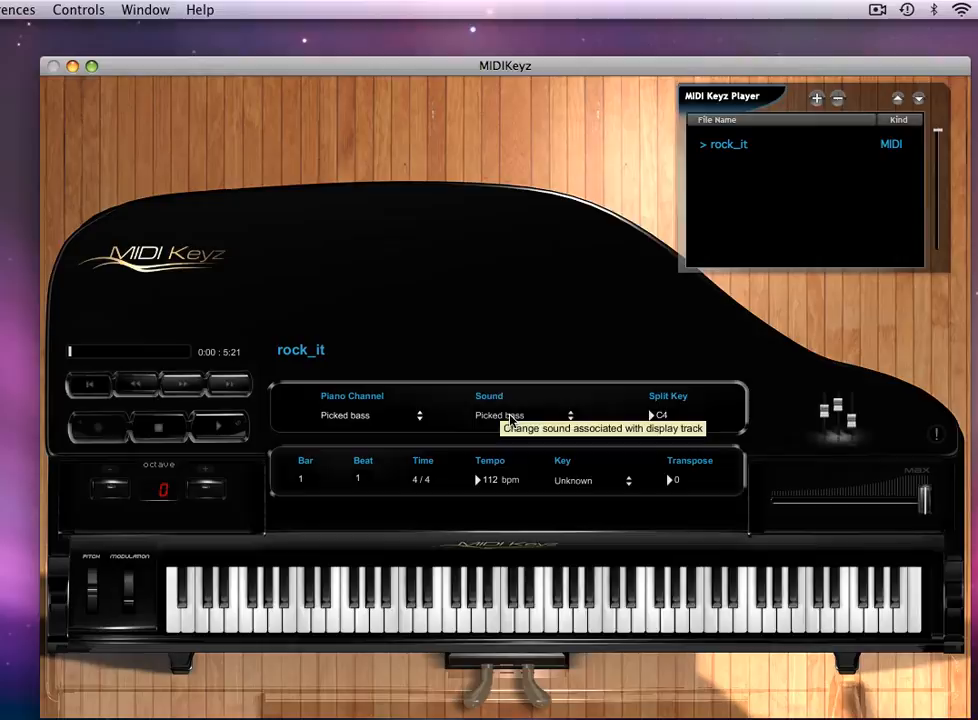
mouse_move(511, 403)
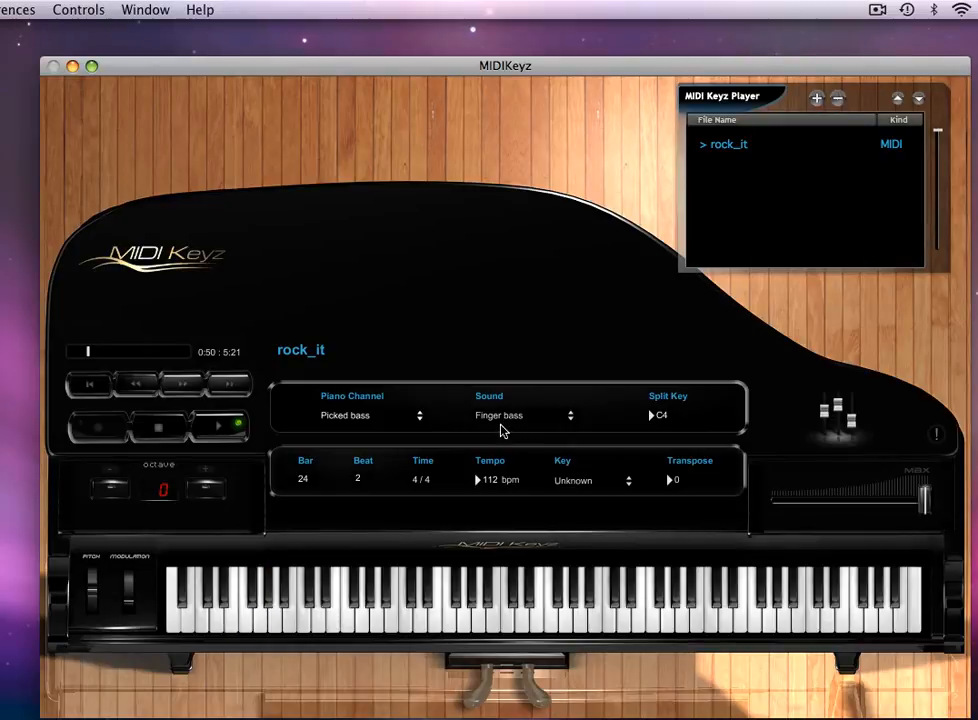
Step: Set the Picked bass track's sound to Slap bass 1
click(519, 415)
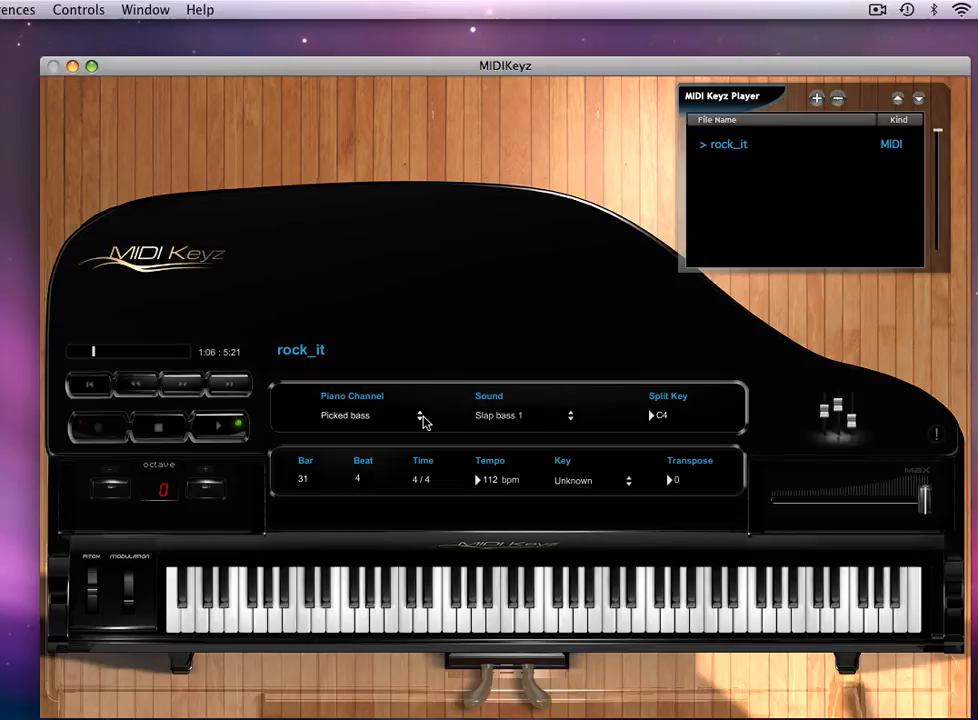
mouse_move(419, 417)
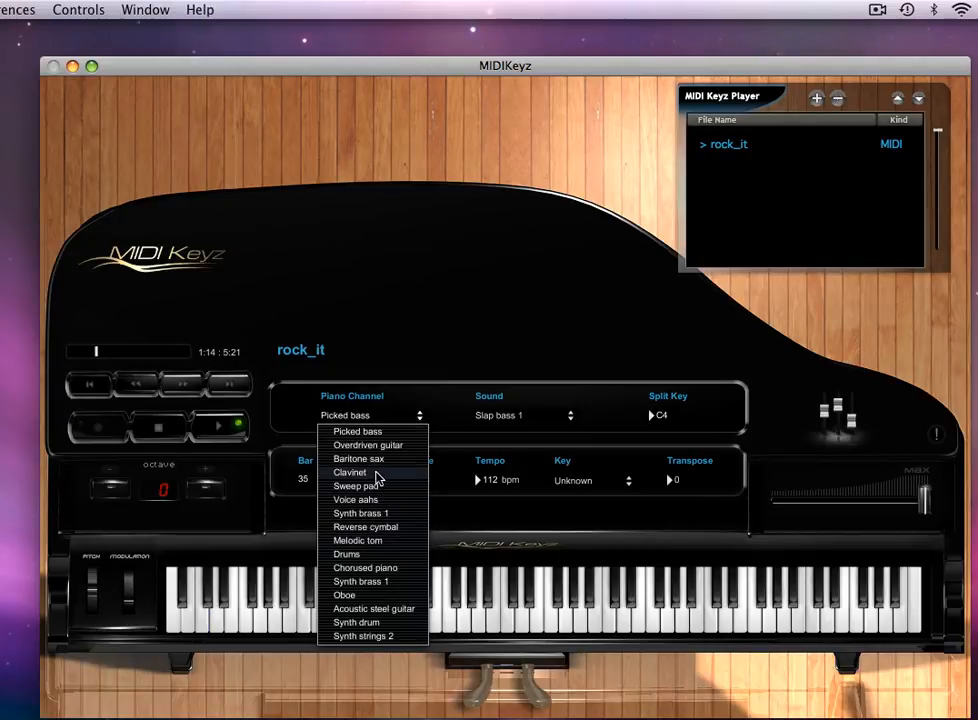
Step: Show the Clavinet track on the piano channel and pause rock_it
click(348, 472)
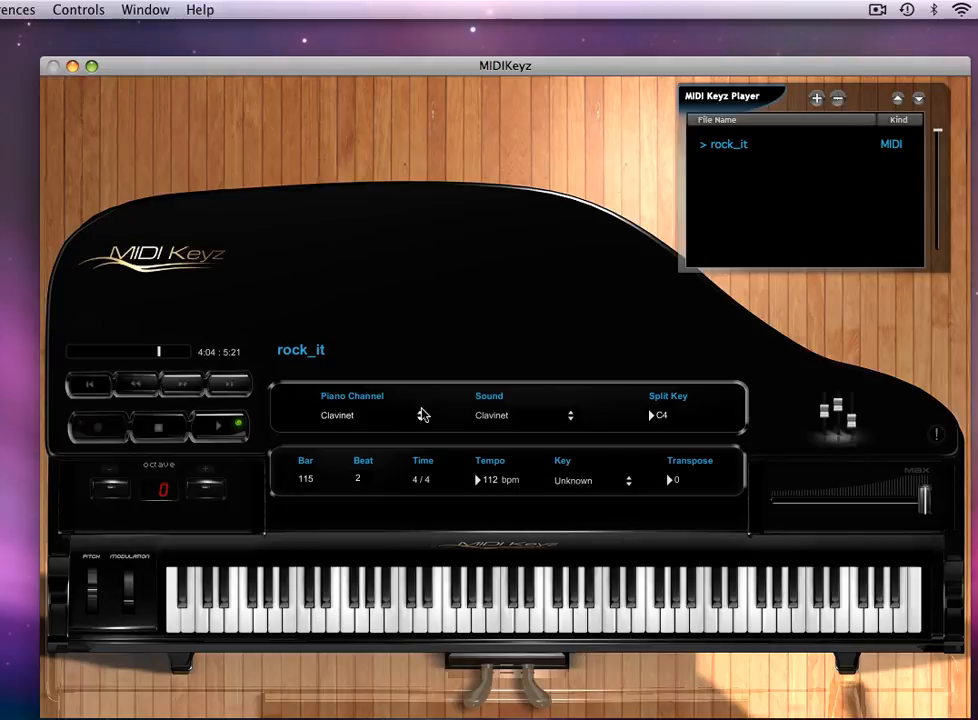
mouse_move(420, 415)
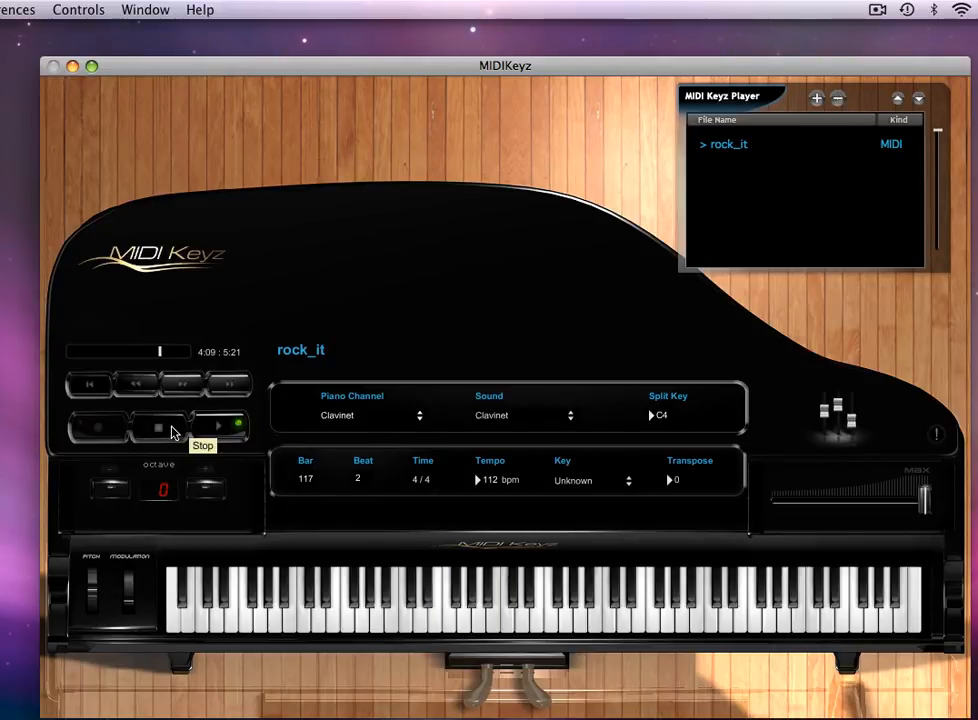
click(218, 427)
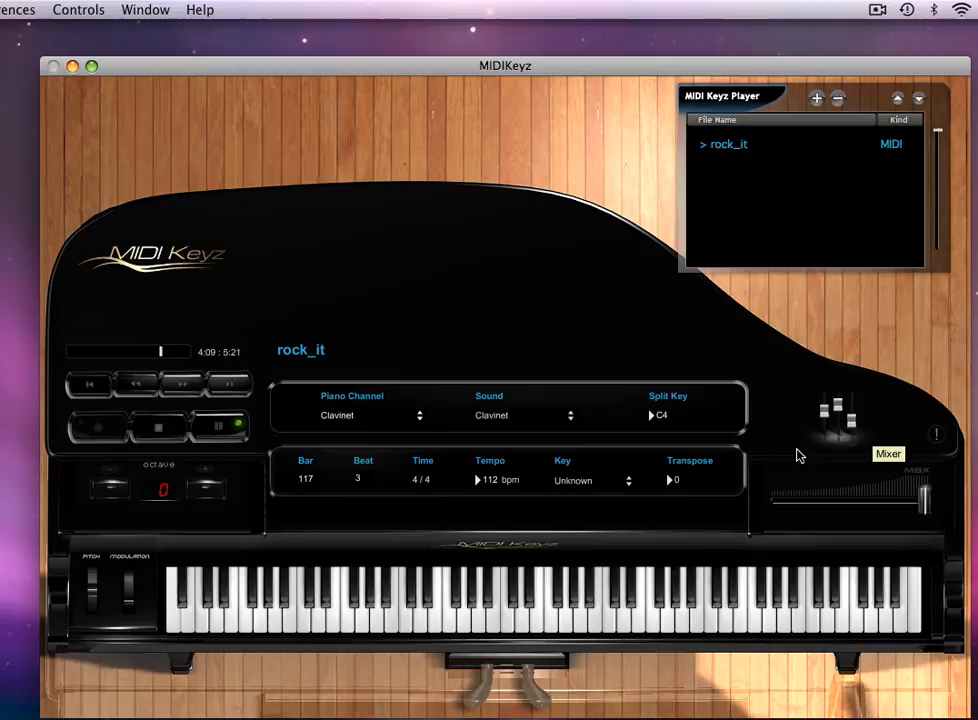
mouse_move(798, 490)
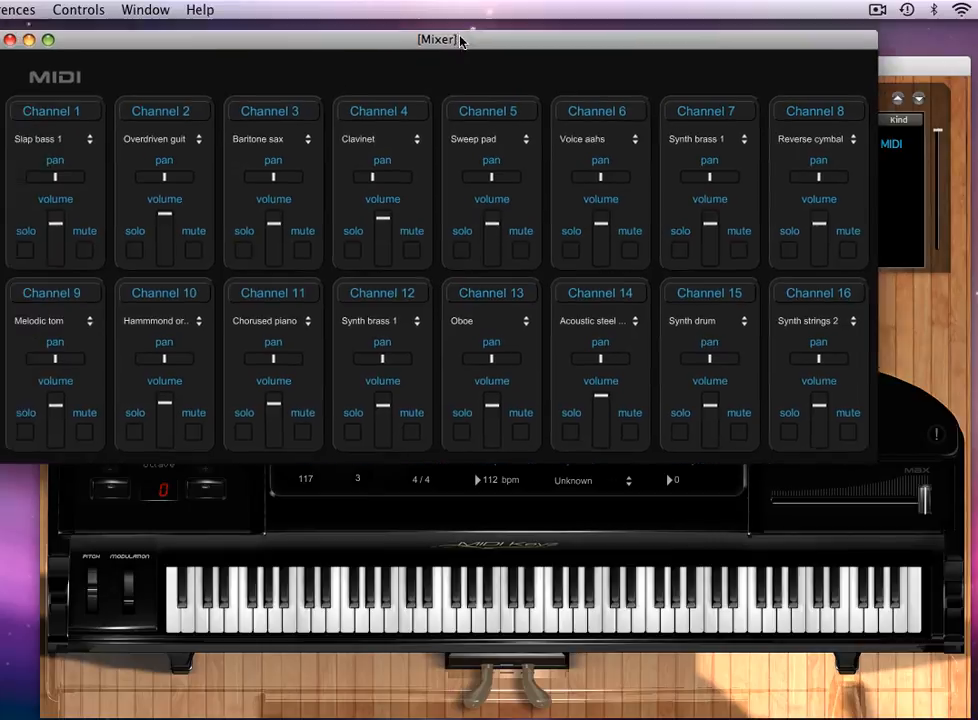
Step: Reposition the 16-channel Mixer window by dragging its title bar
drag(437, 39, 530, 52)
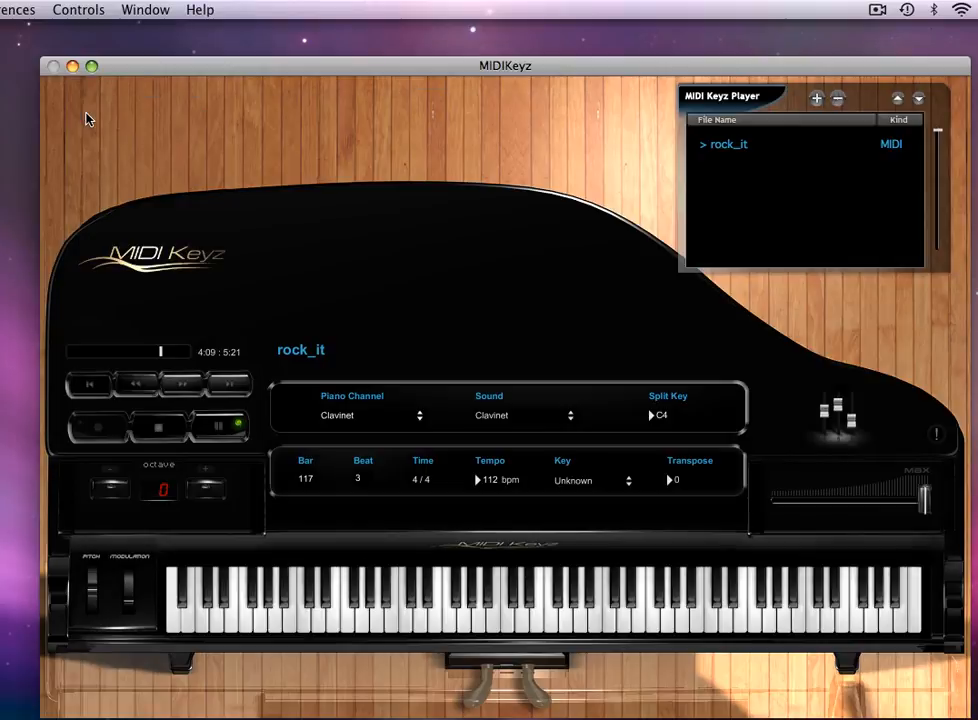
mouse_move(388, 276)
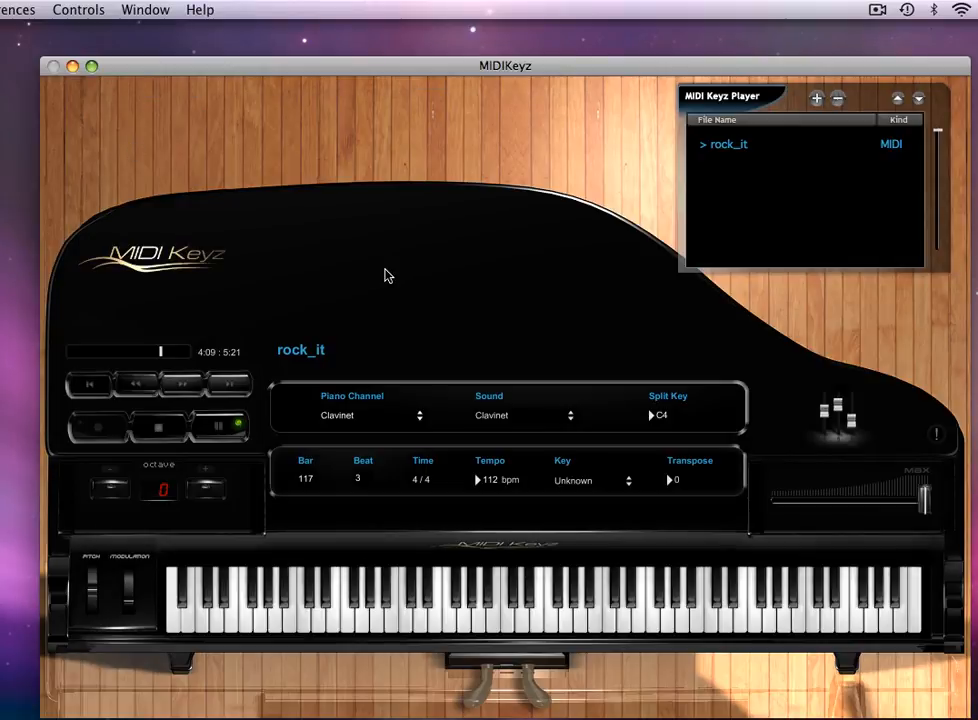